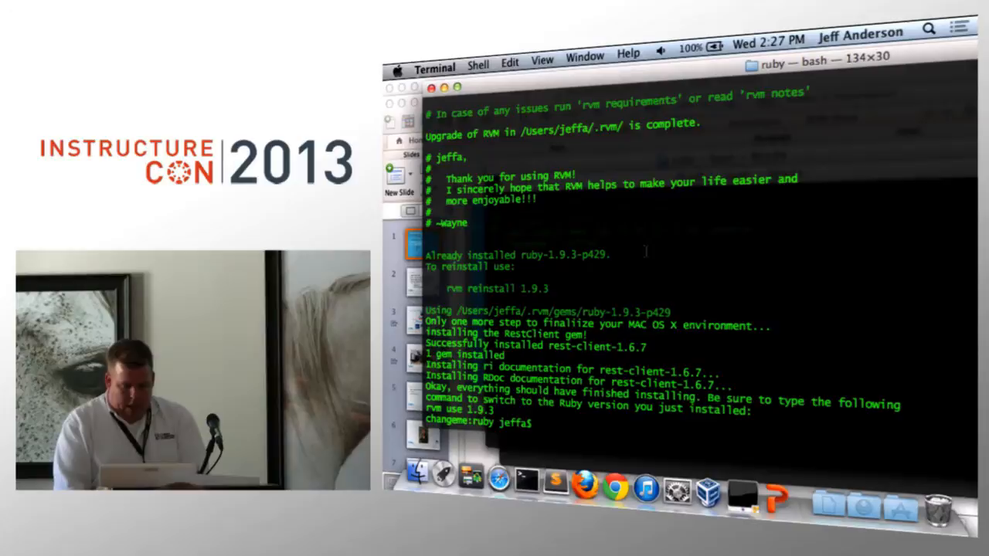
- Leave the Ruby setup at an 'rvm use' prompt and bring Firefox forward from the Dock
{"action": "type", "text": "rvm use"}
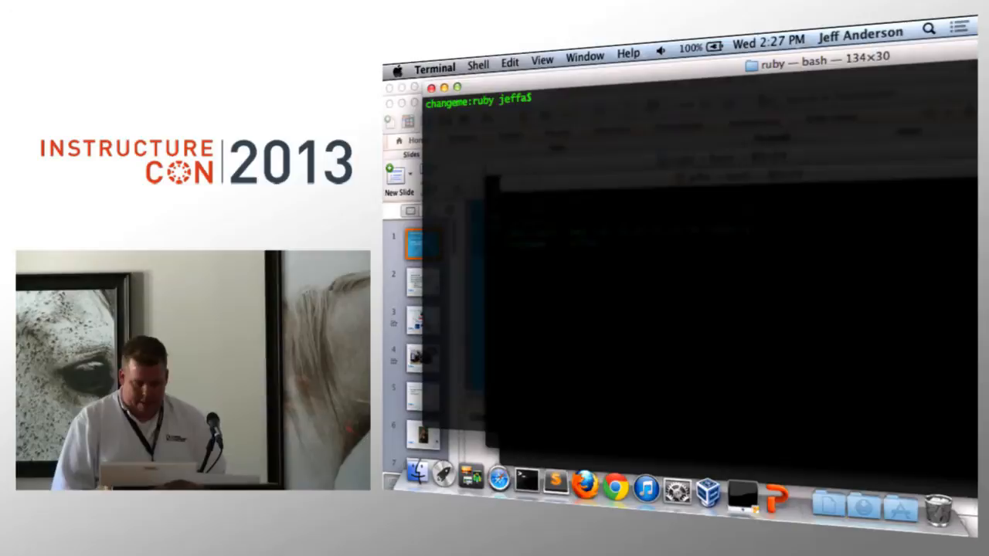
{"action": "mouse_move", "coordinate": [587, 485]}
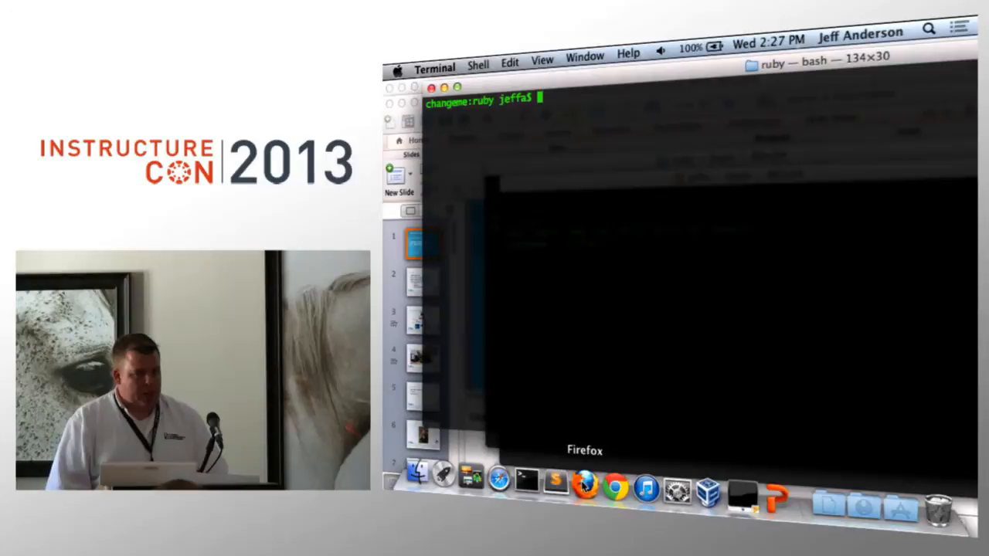
{"action": "left_click", "coordinate": [586, 485]}
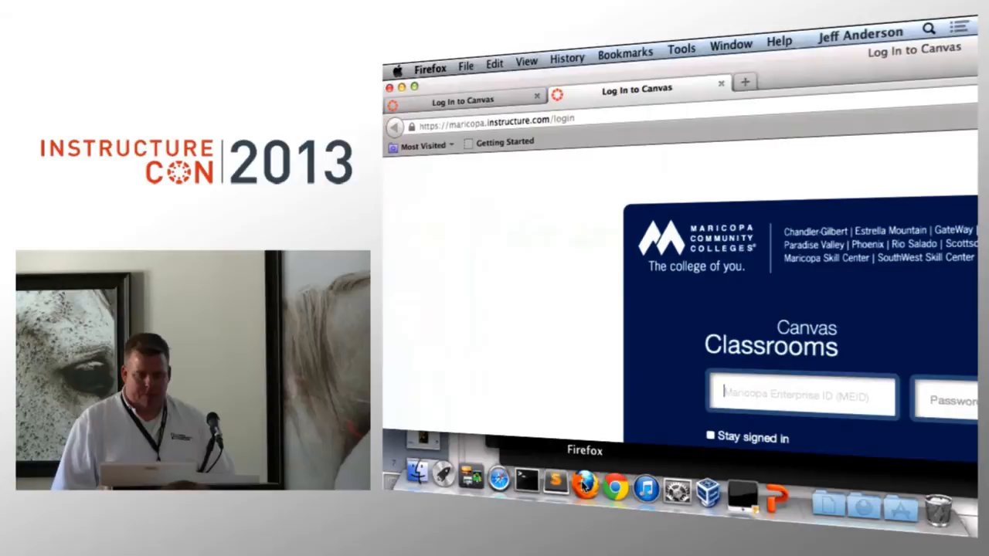
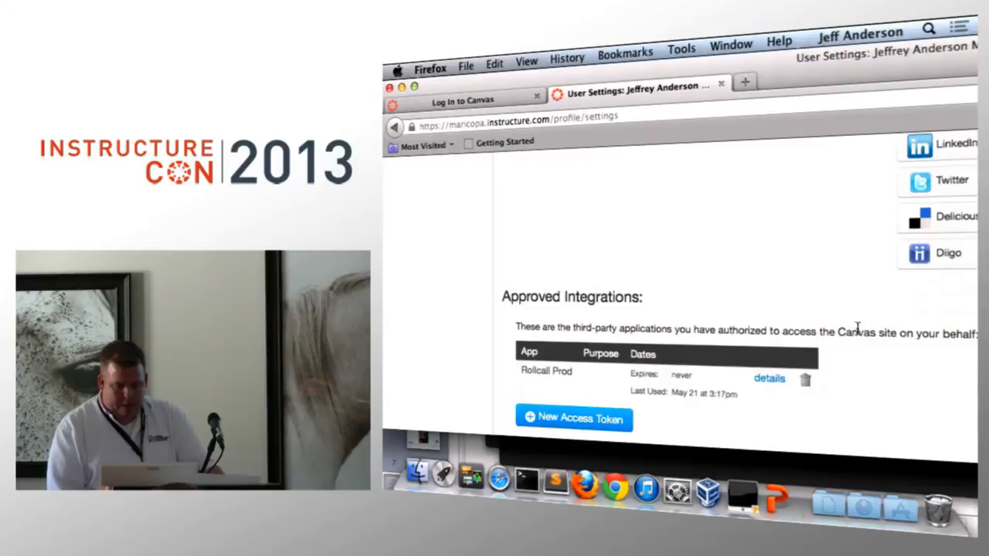
{"action": "scroll", "scroll_direction": "down", "scroll_amount": 3}
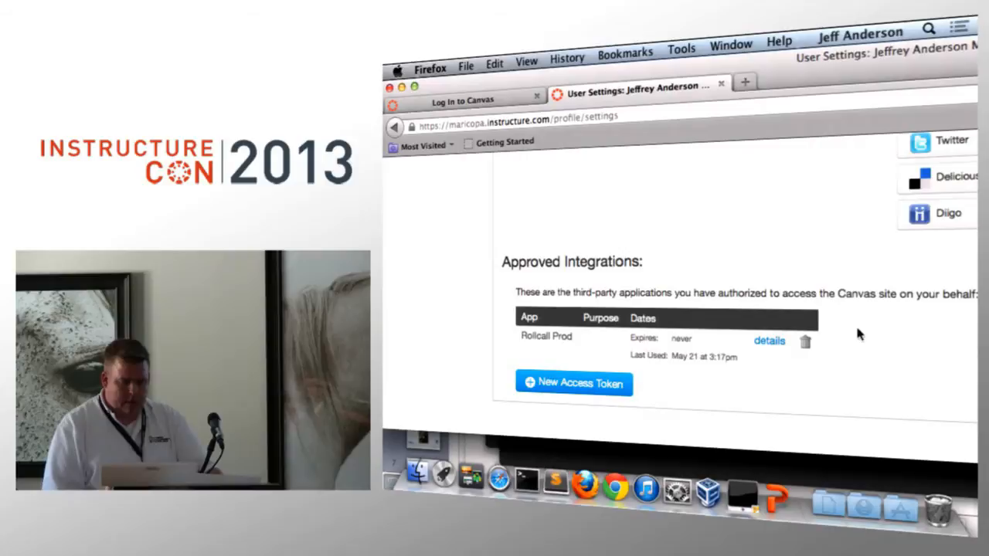
{"action": "left_click", "coordinate": [573, 383]}
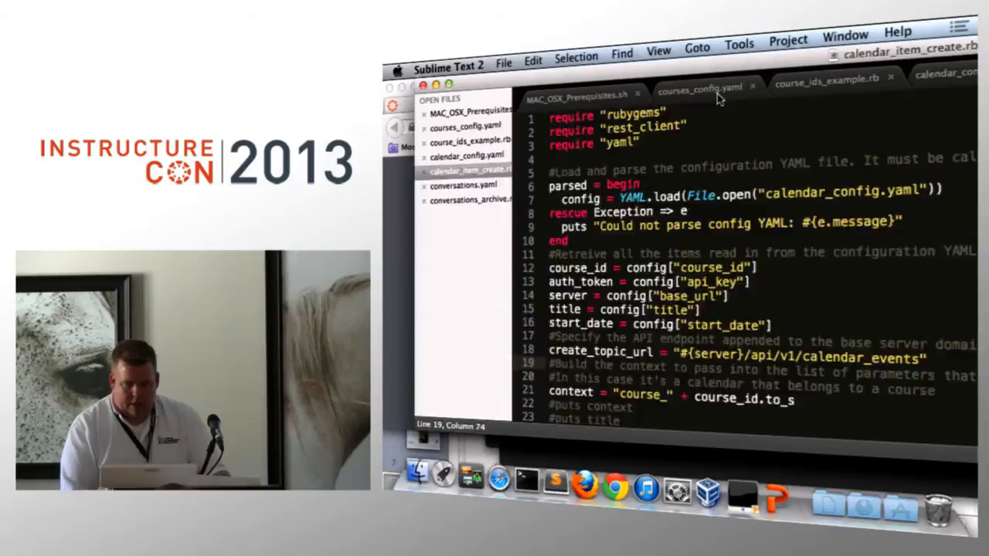
- Review calendar_item_create.rb and its config tabs in Sublime Text 2
{"action": "left_click", "coordinate": [699, 85]}
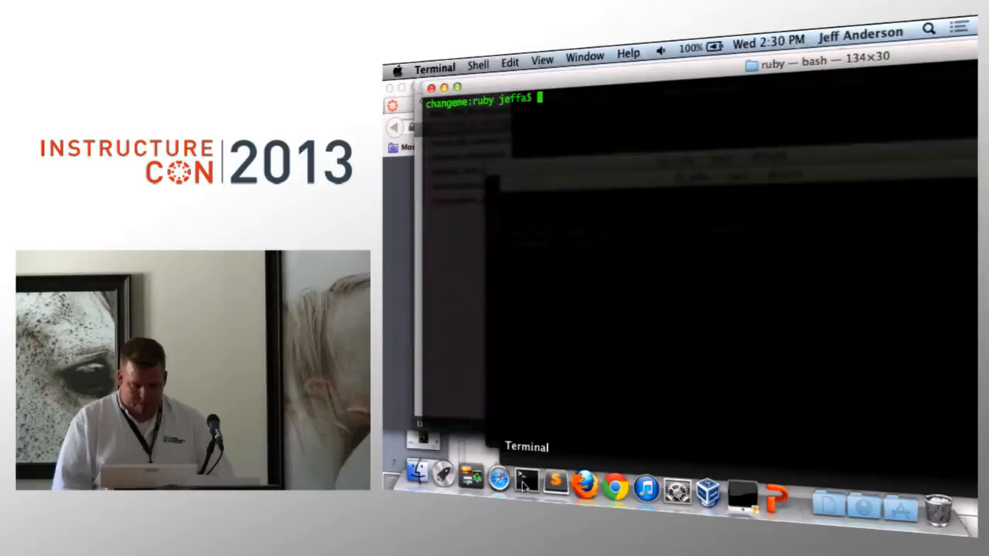
- Run 'ruby course_ids_example.rb' at the Terminal prompt
{"action": "type", "text": "ruby course"}
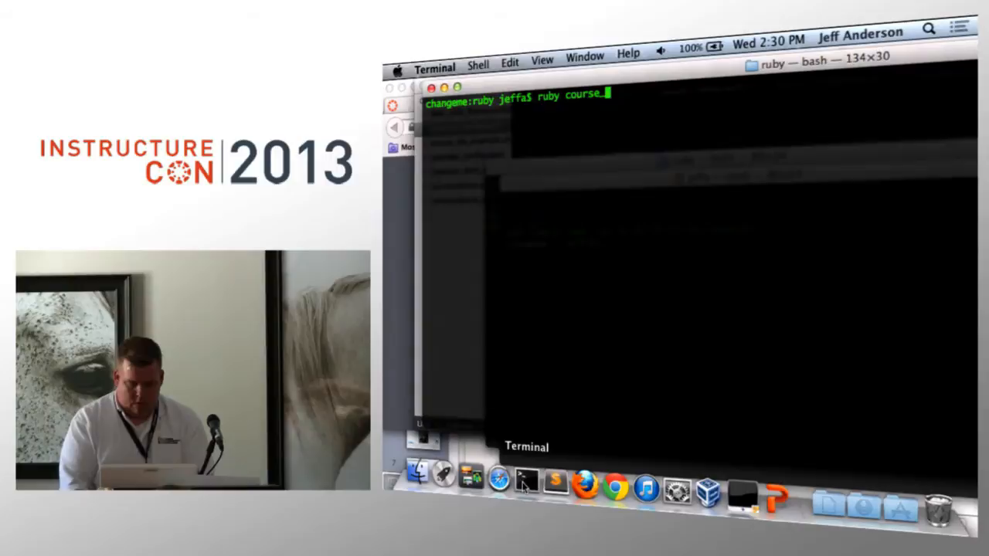
{"action": "type", "text": "_ids_example.rb"}
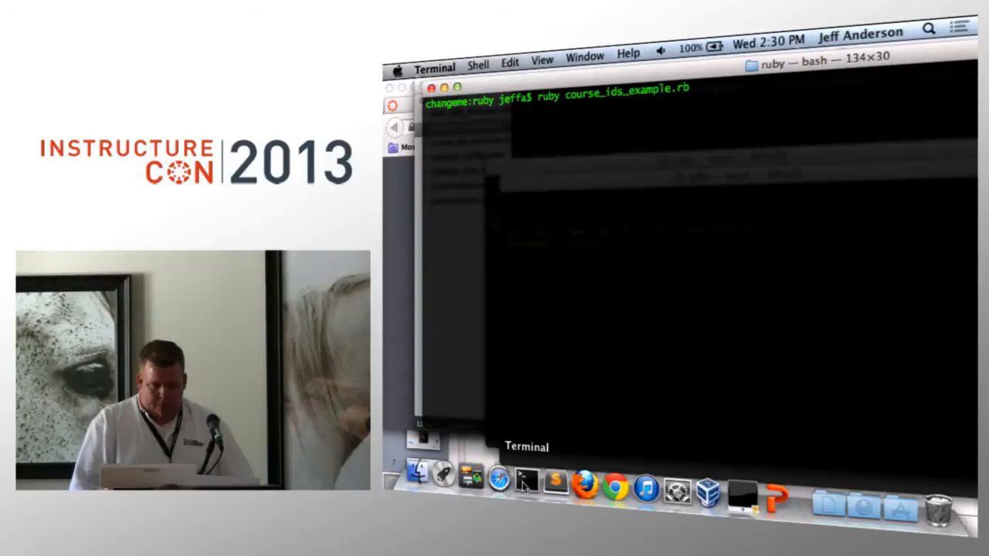
{"action": "key", "text": "Return"}
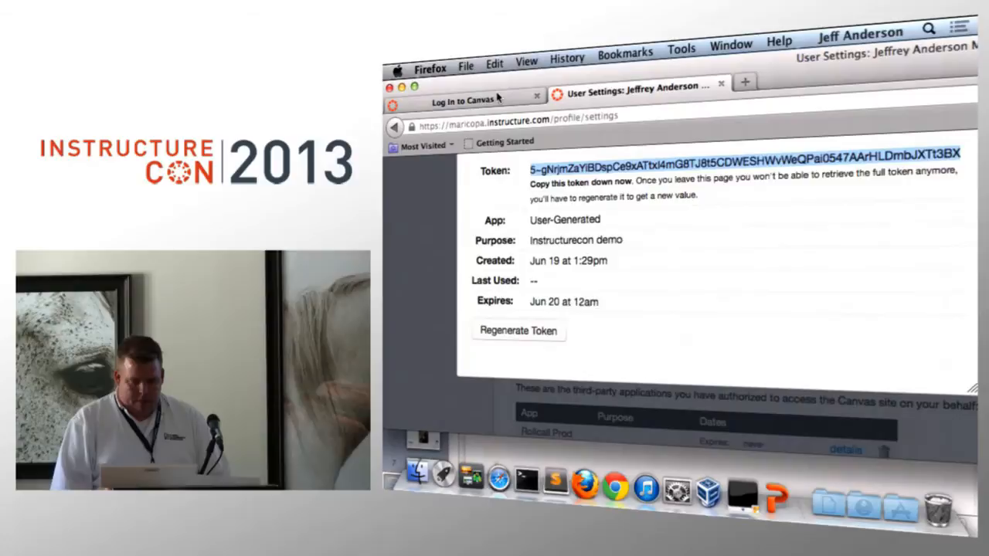
- Create a new access token with purpose 'Instructurecon demo', moving to the expiry field
{"action": "left_click", "coordinate": [461, 99]}
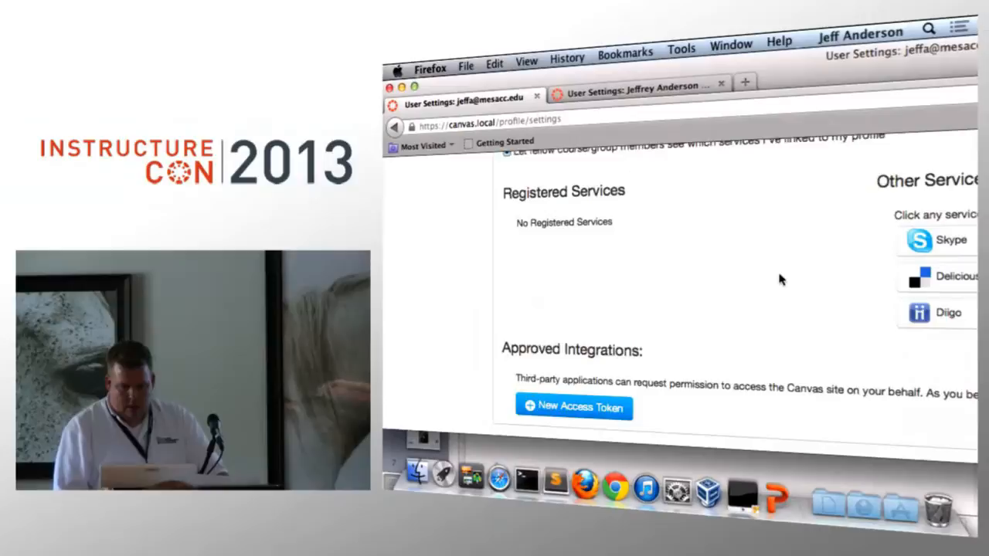
{"action": "left_click", "coordinate": [573, 406]}
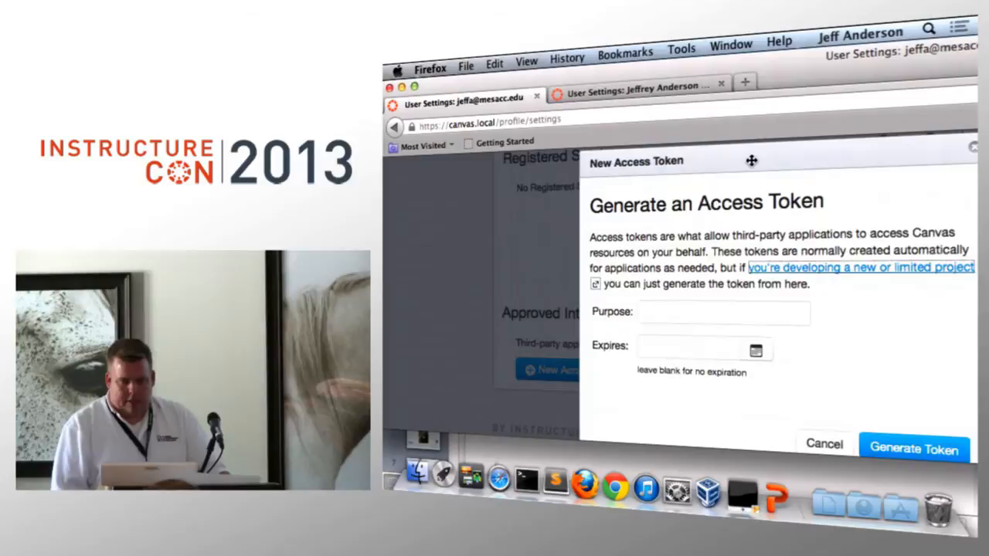
{"action": "left_click_drag", "start_coordinate": [752, 161], "coordinate": [673, 153]}
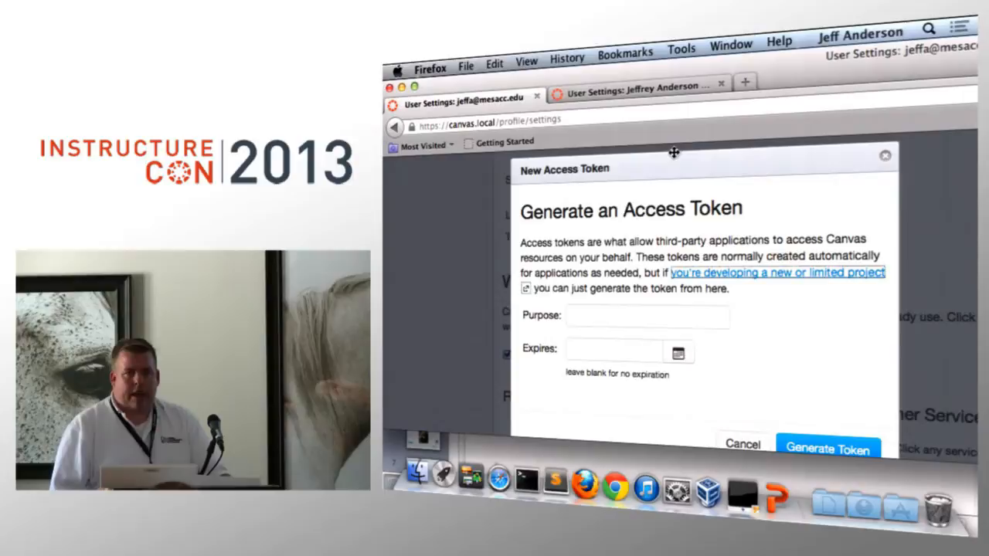
{"action": "type", "text": "Instructurecon demo"}
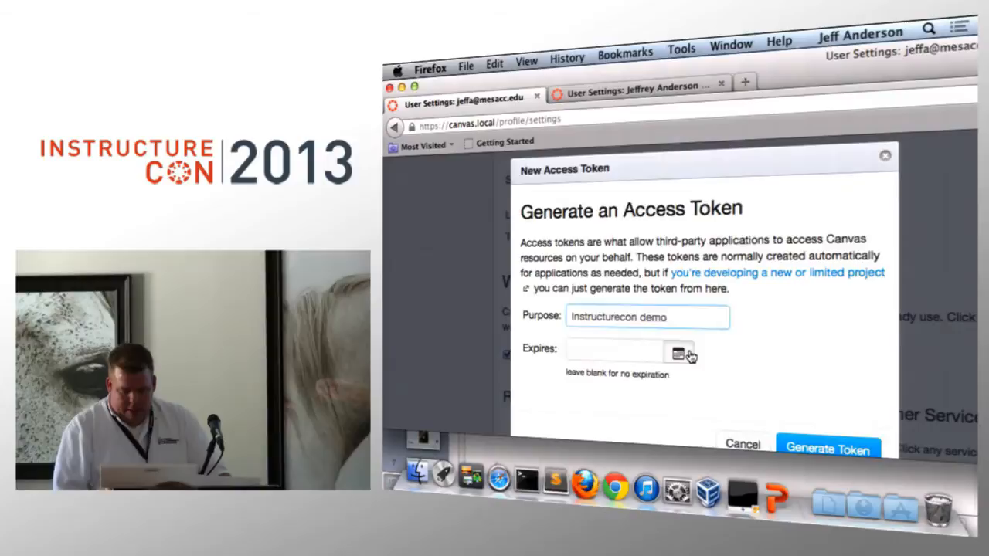
{"action": "left_click", "coordinate": [828, 448]}
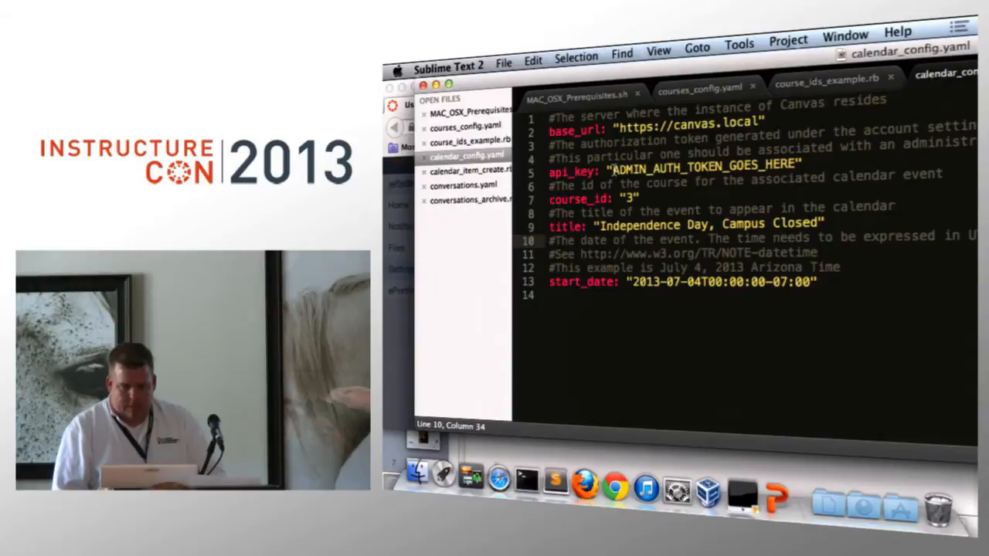
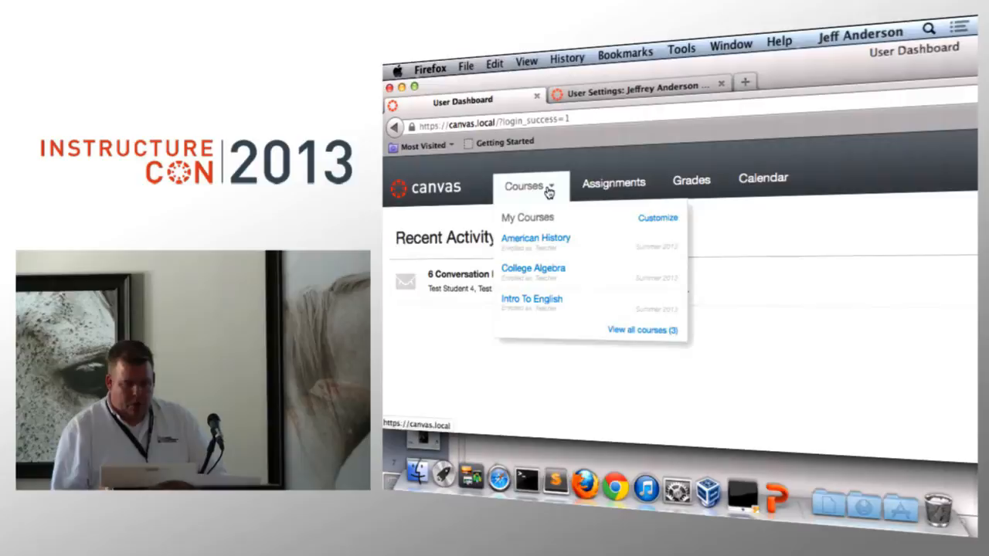
- Open the American History course and its Calendar for July 2013
{"action": "left_click", "coordinate": [534, 238]}
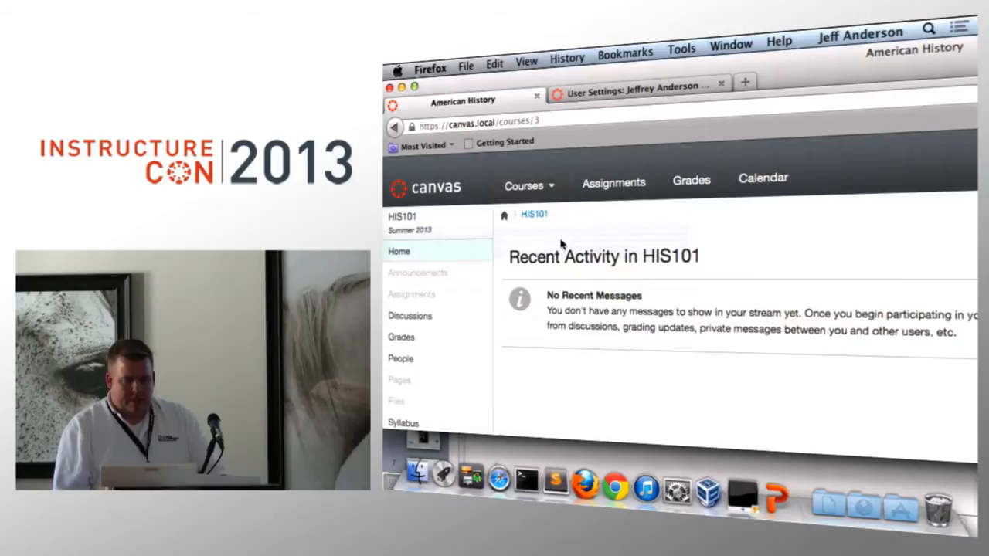
{"action": "left_click", "coordinate": [480, 122]}
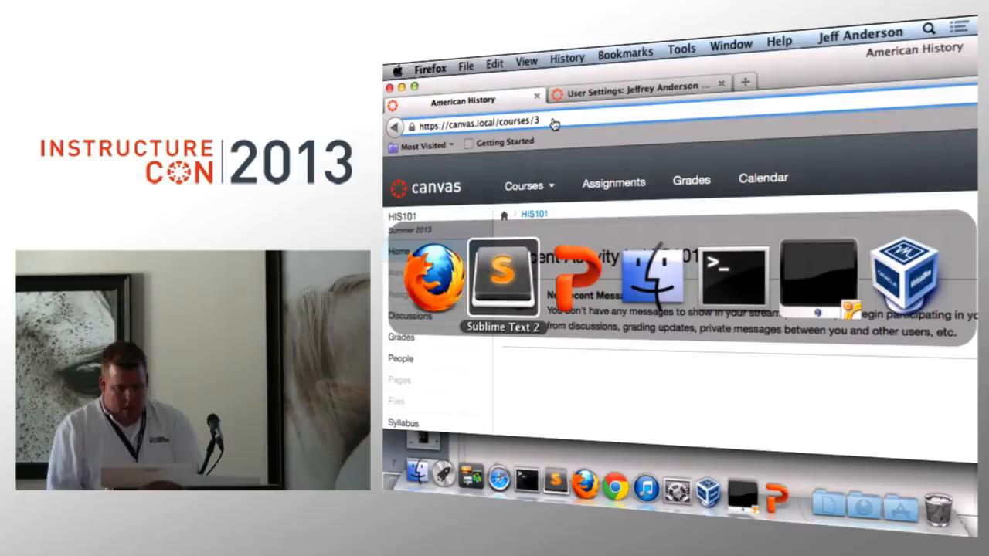
{"action": "left_click", "coordinate": [502, 278]}
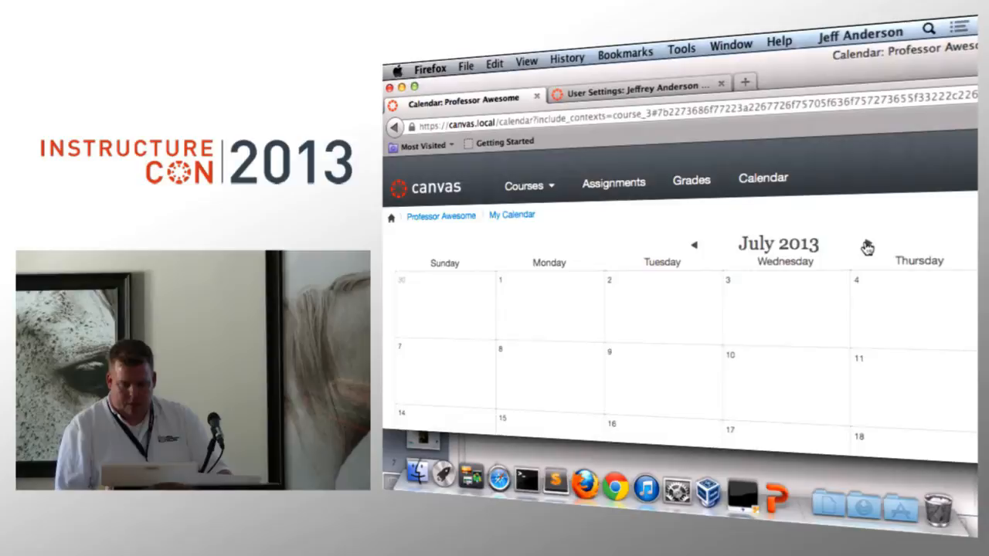
- Run 'ruby calendar_item_create.rb' in Terminal, which reports a new calendar item, and go back to the browser
{"action": "left_click", "coordinate": [528, 479]}
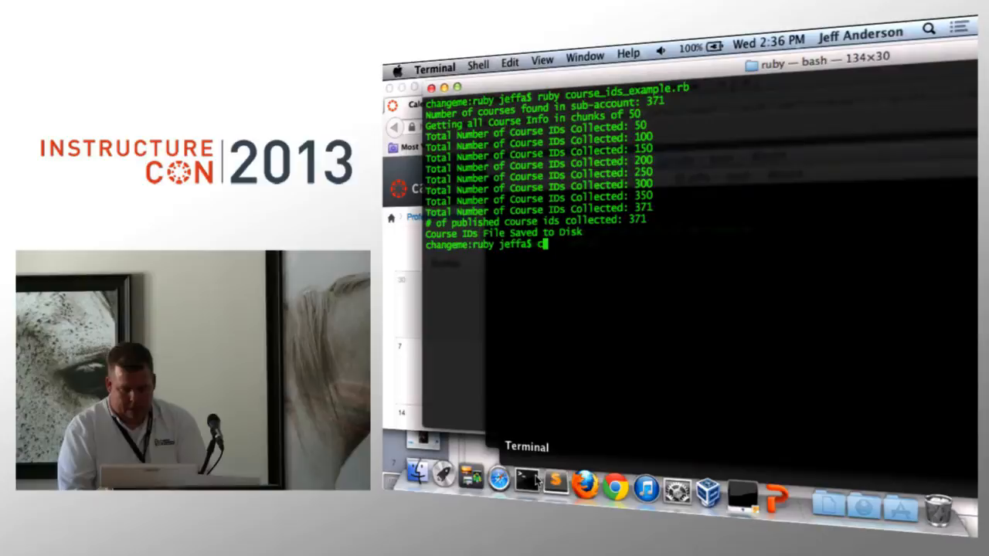
{"action": "type", "text": "ruby calendar_"}
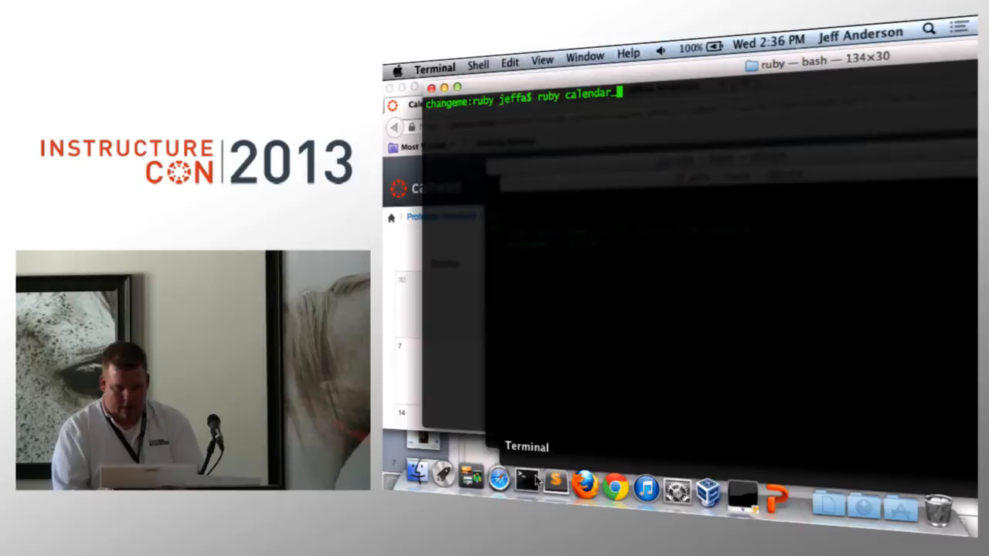
{"action": "key", "text": "Return"}
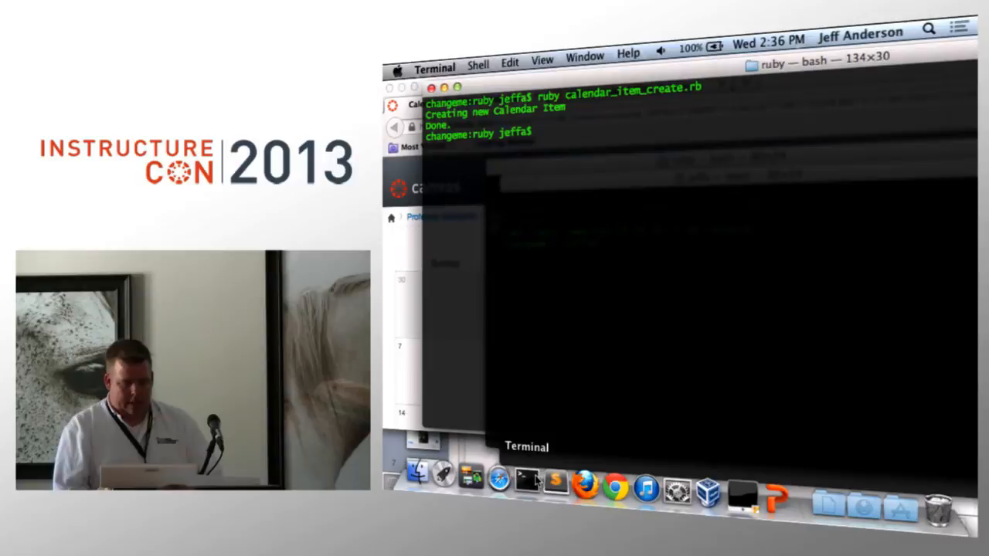
{"action": "left_click", "coordinate": [586, 488]}
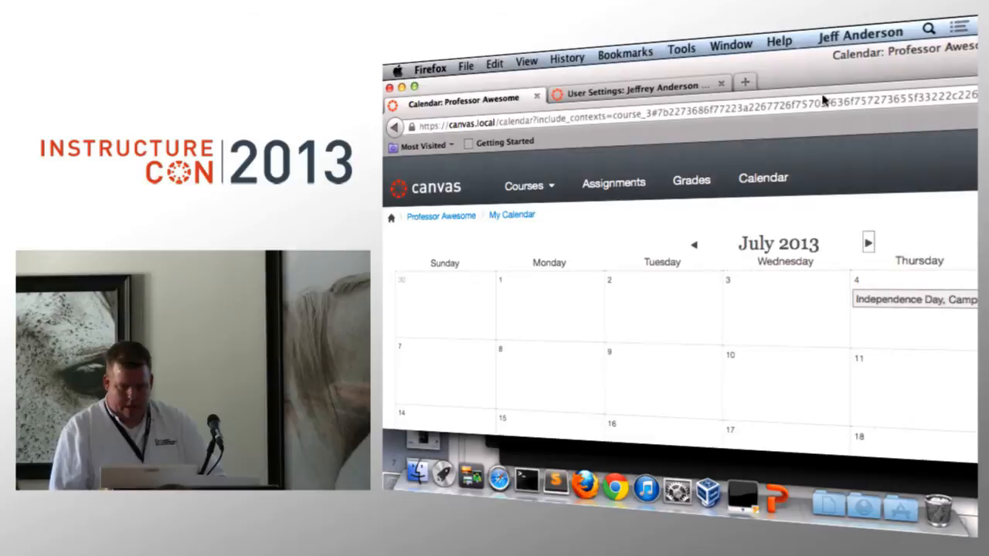
{"action": "mouse_move", "coordinate": [910, 312]}
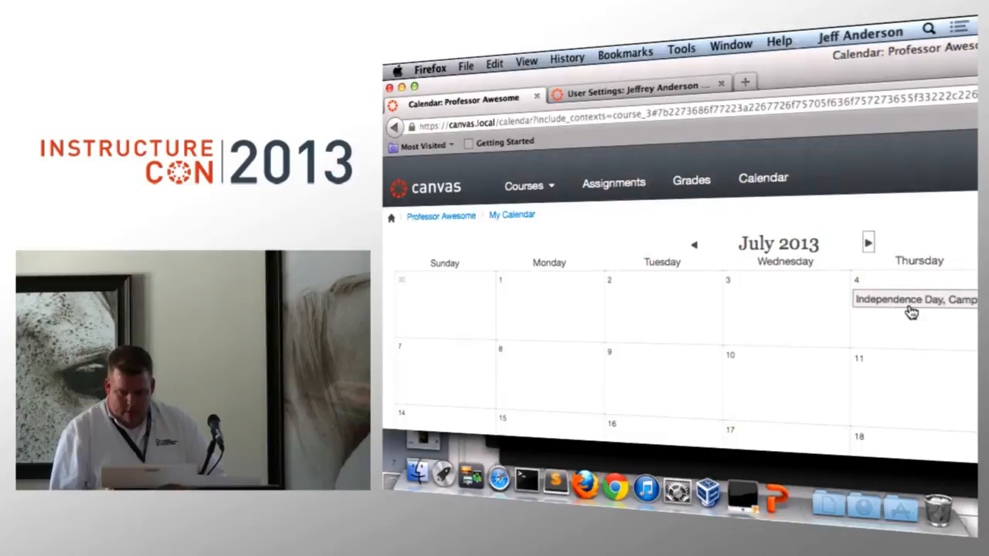
- View the July 2013 Canvas calendar showing 'Independence Day, Campus Closed' on July 4
{"action": "left_click", "coordinate": [915, 299]}
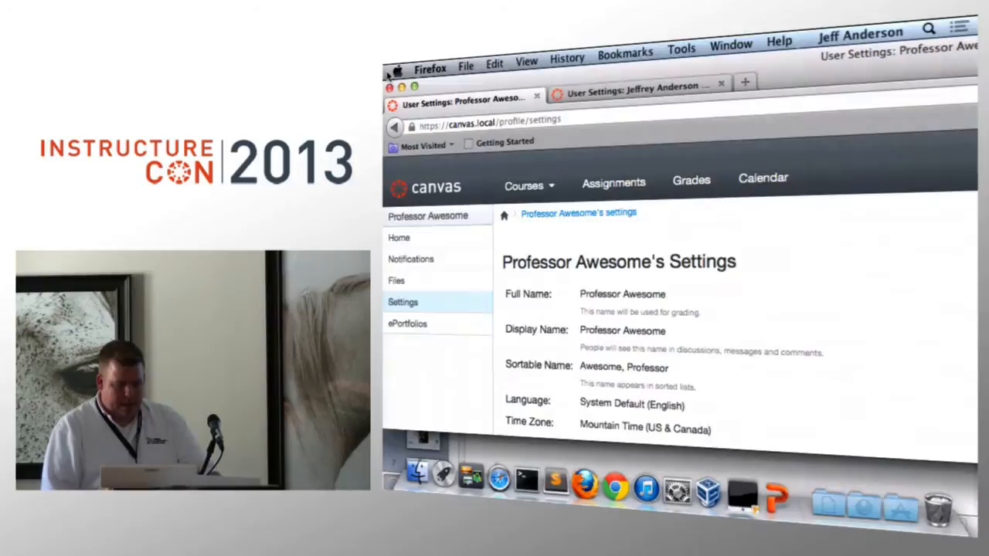
- Start a new access token for the instructor, filling its purpose and choosing a June 20 expiry
{"action": "left_click", "coordinate": [573, 346]}
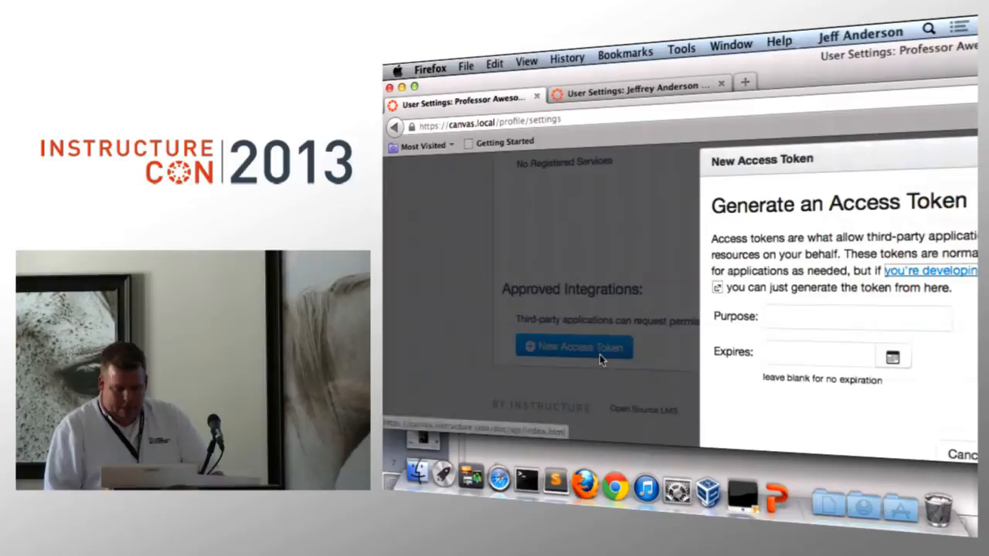
{"action": "left_click", "coordinate": [894, 355]}
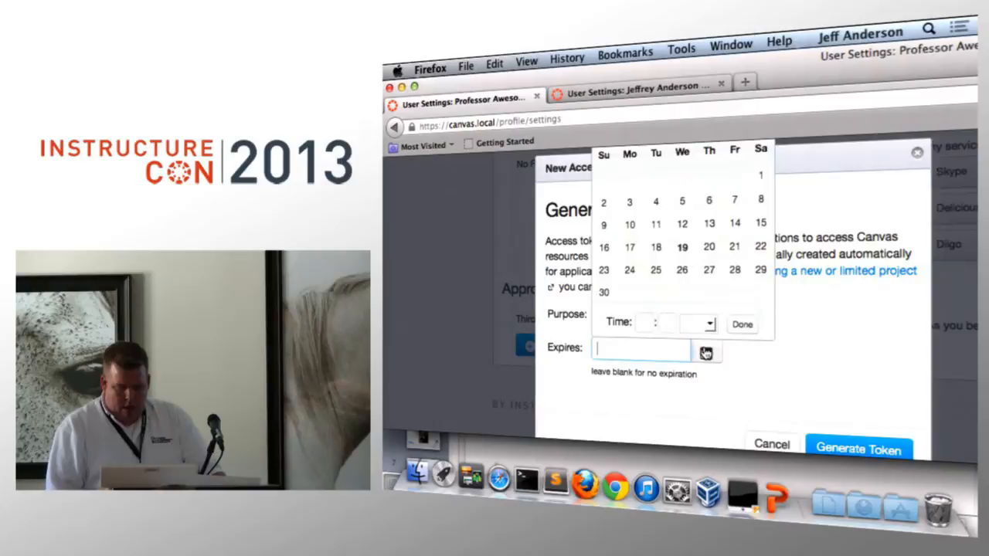
{"action": "left_click", "coordinate": [859, 448]}
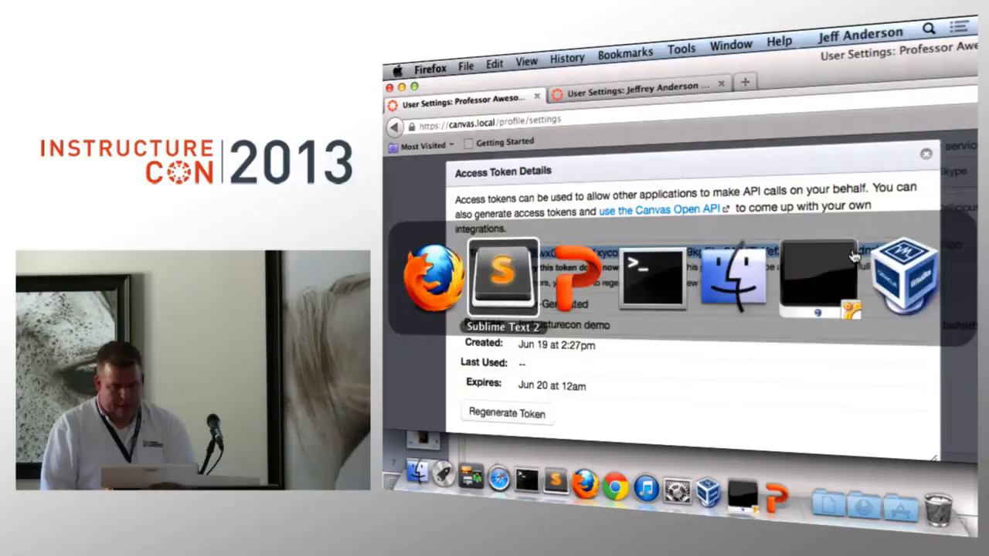
- Paste the new access token as api_key in conversations.yaml, replacing the placeholder
{"action": "left_click", "coordinate": [504, 278]}
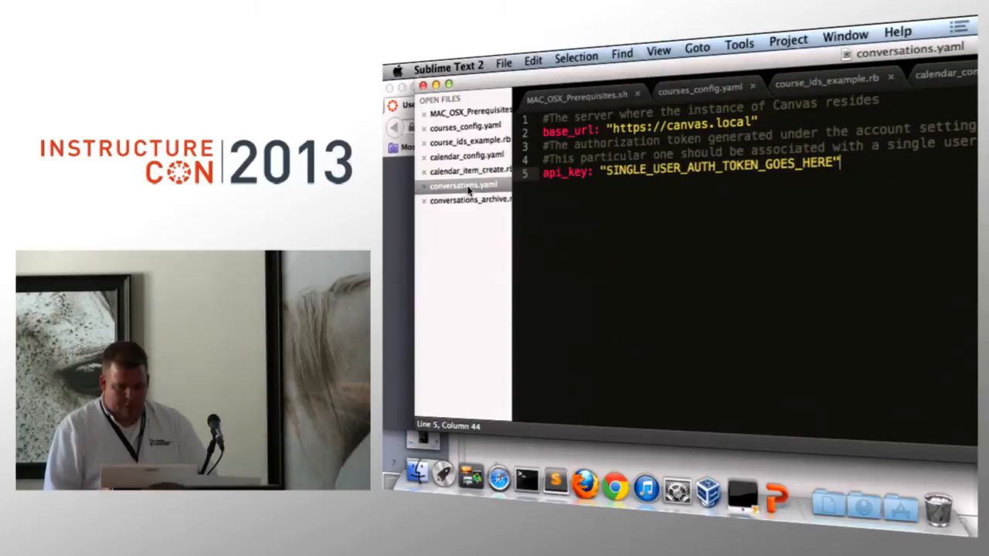
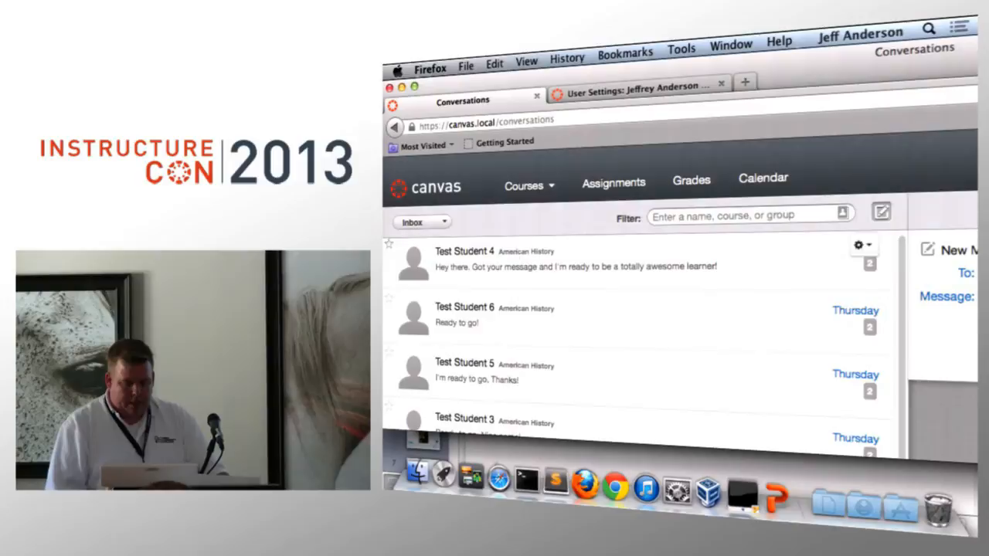
- Bring Terminal forward at the ruby directory prompt, leaving the Canvas inbox behind it
{"action": "left_click", "coordinate": [528, 479]}
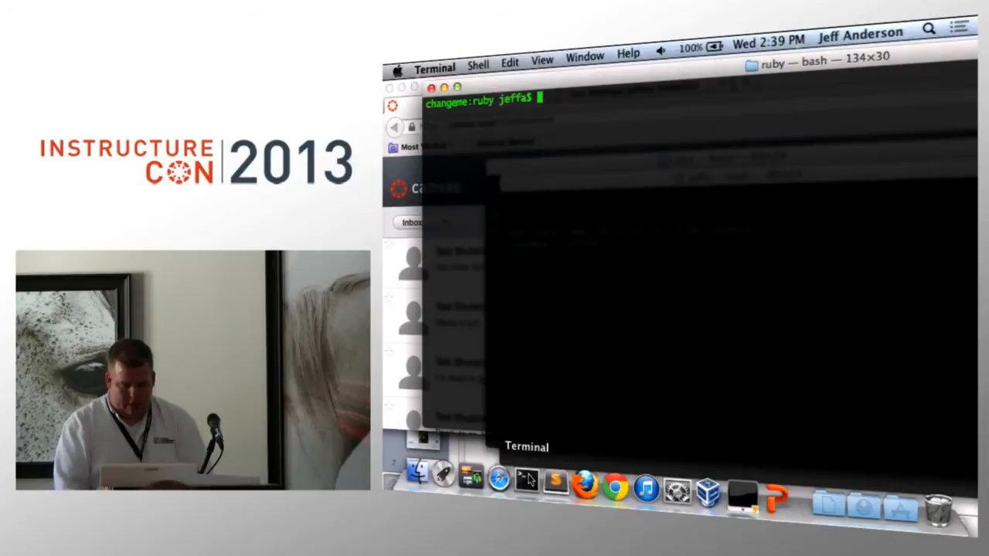
- Run ruby conversations_archive.rb to archive all conversations, then return to the browser
{"action": "type", "text": "ruby conve"}
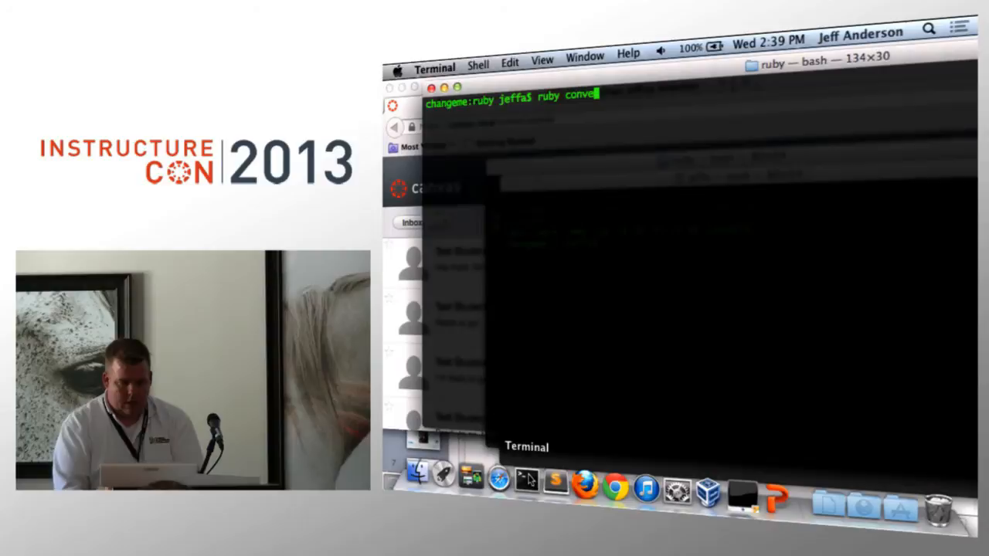
{"action": "key", "text": "Return"}
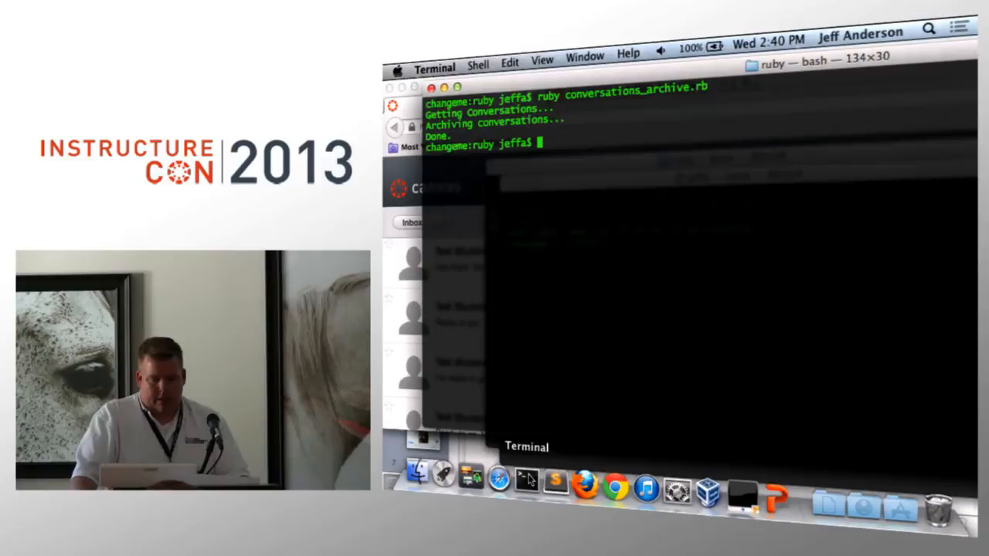
{"action": "left_click", "coordinate": [586, 487]}
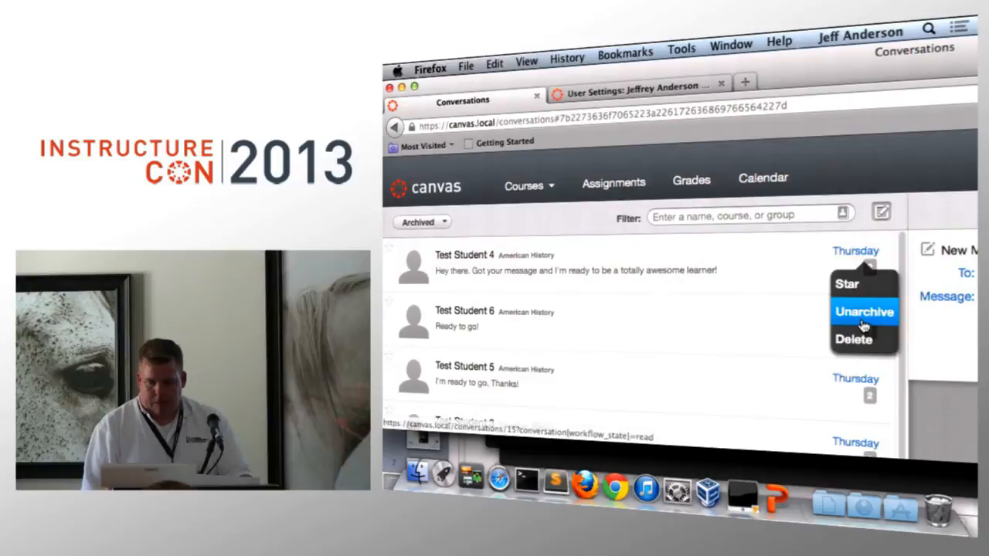
- Unarchive Test Student 4's conversation, leaving Students 6, 5 and 3 archived
{"action": "left_click", "coordinate": [864, 313]}
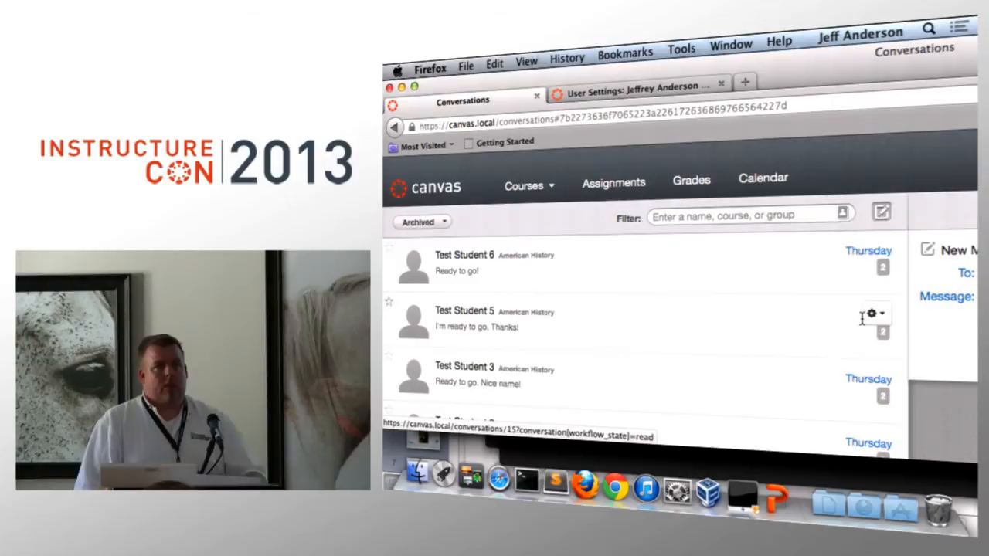